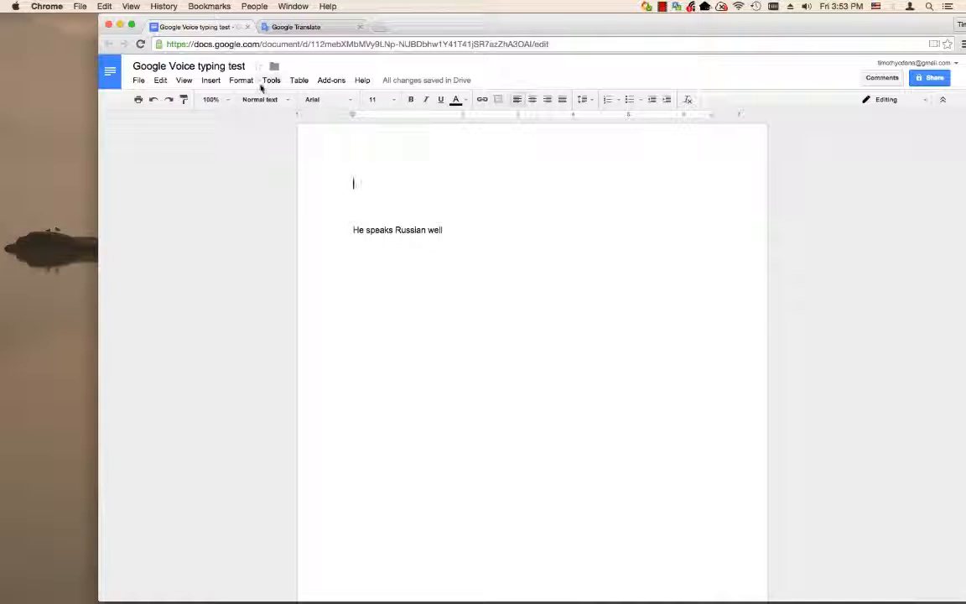
Check the Firefox Shapes document's Tools menu and find no Voice typing option
{"action": "left_click", "coordinate": [272, 80]}
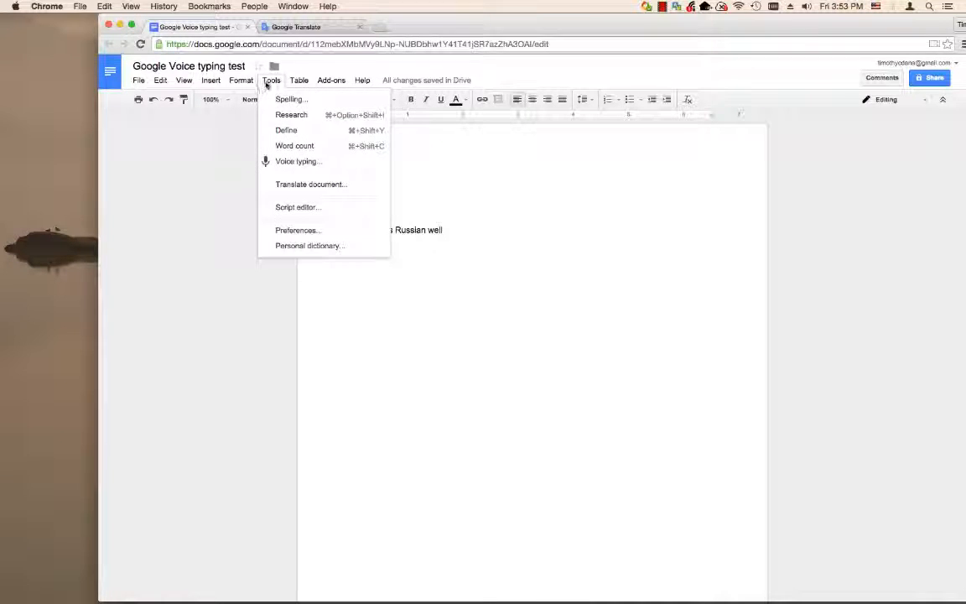
{"action": "mouse_move", "coordinate": [299, 161]}
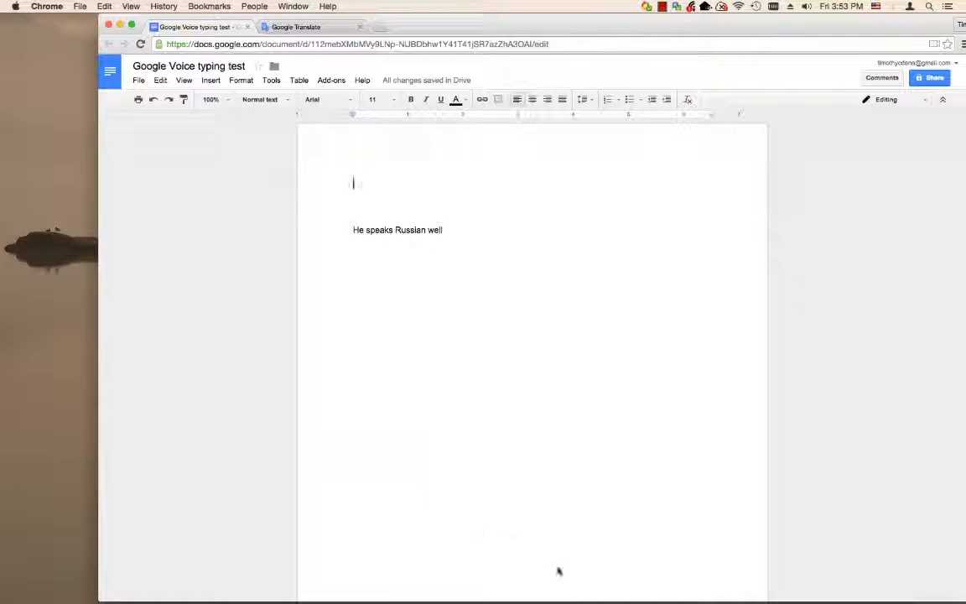
{"action": "mouse_move", "coordinate": [559, 587]}
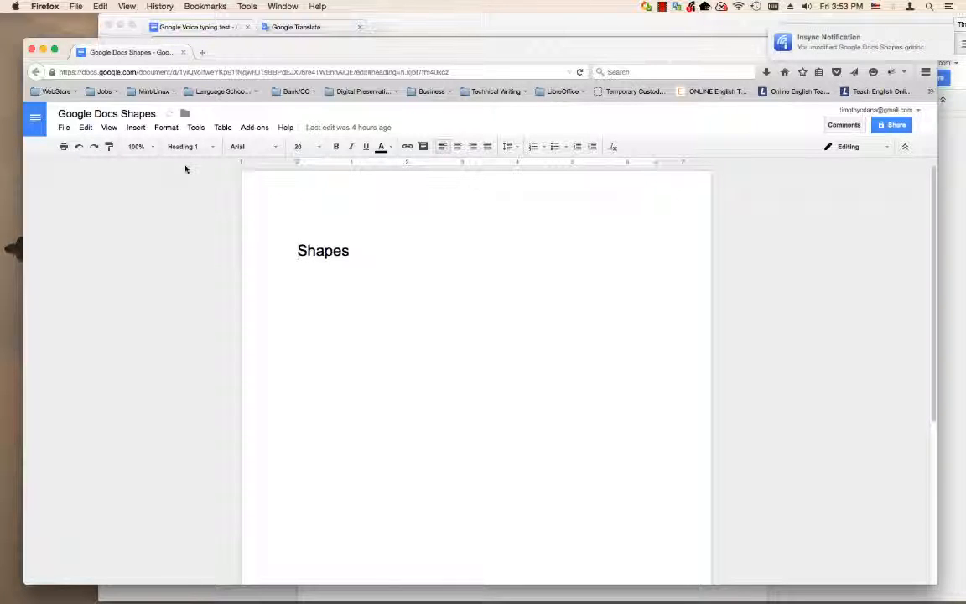
{"action": "left_click", "coordinate": [195, 127]}
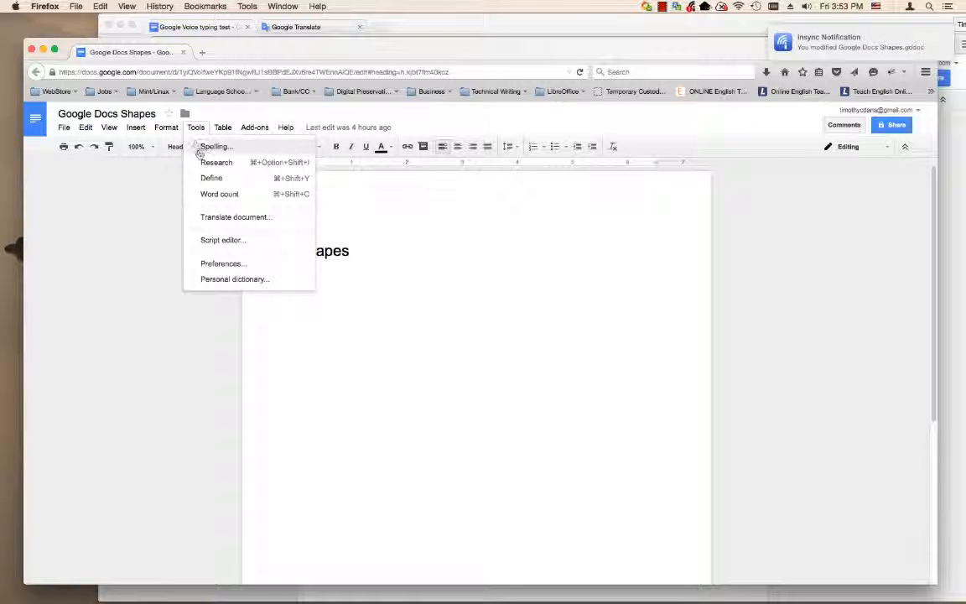
{"action": "mouse_move", "coordinate": [218, 195]}
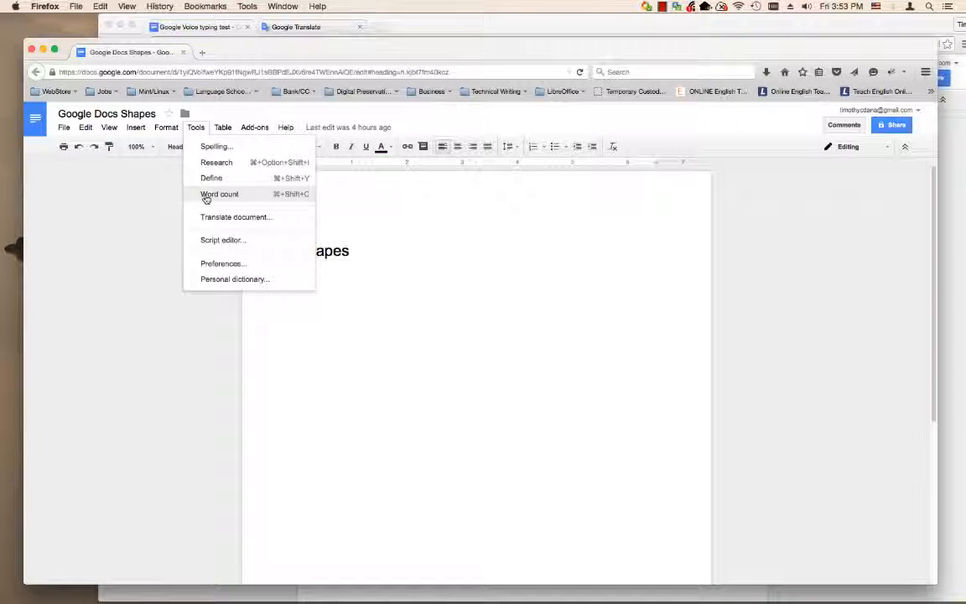
{"action": "mouse_move", "coordinate": [137, 216]}
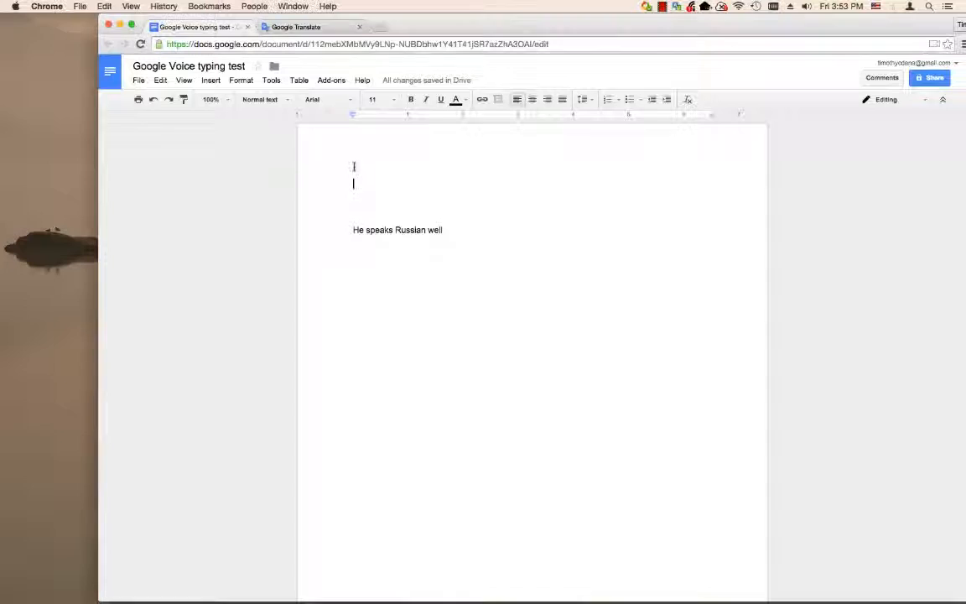
Turn on Voice typing from the Tools menu in the Chrome test document
{"action": "left_click", "coordinate": [272, 81]}
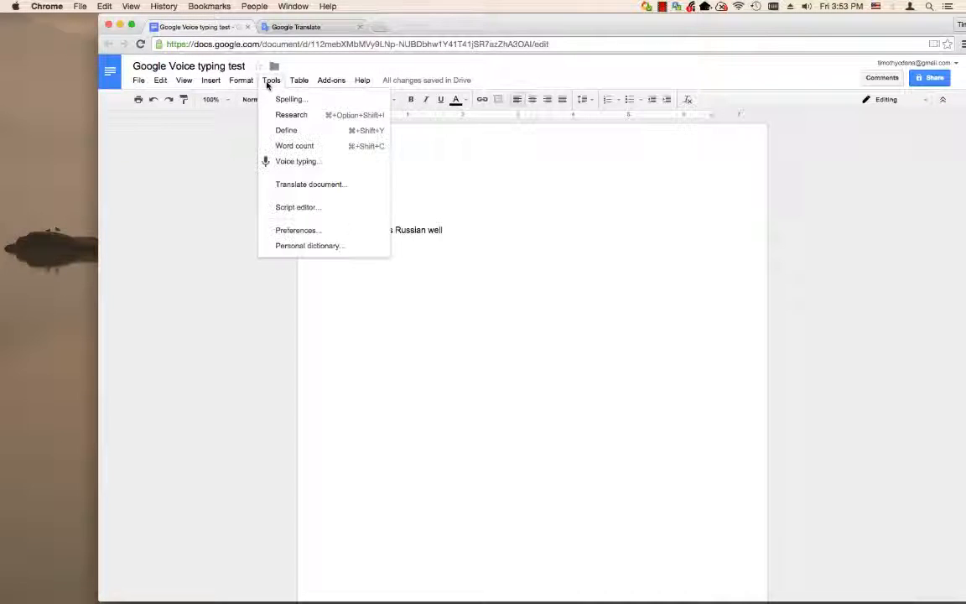
{"action": "mouse_move", "coordinate": [299, 161]}
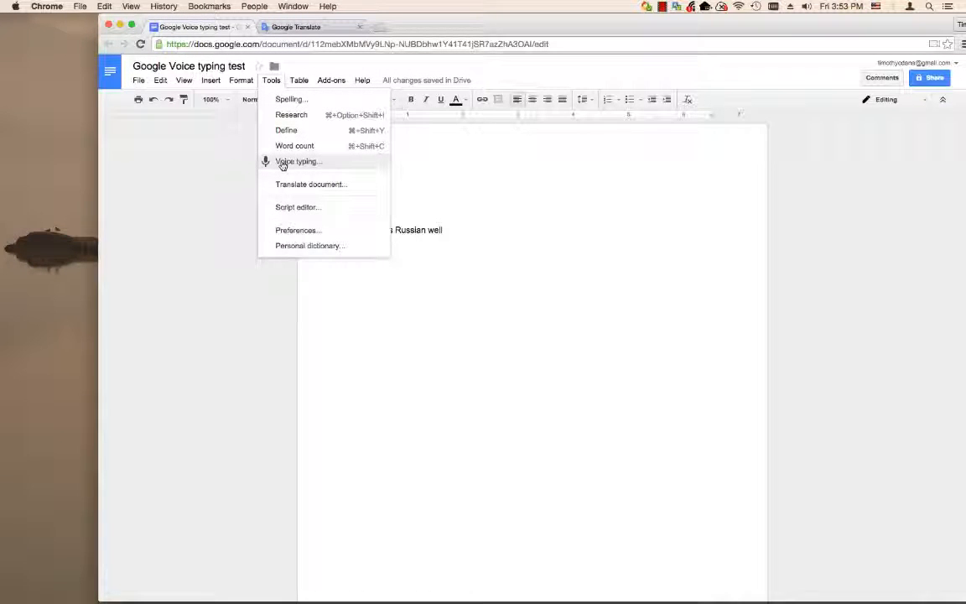
{"action": "left_click", "coordinate": [298, 161]}
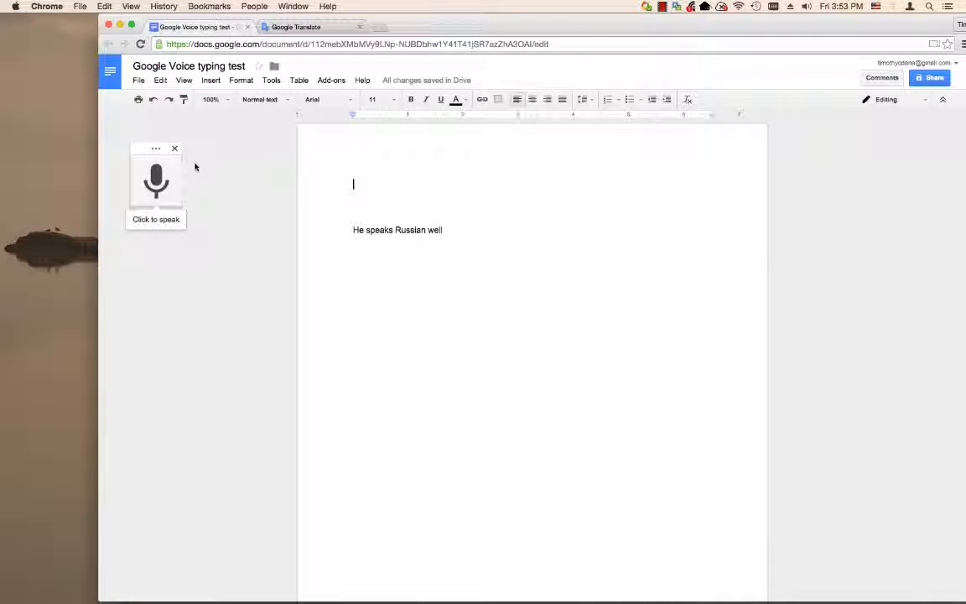
{"action": "mouse_move", "coordinate": [205, 181]}
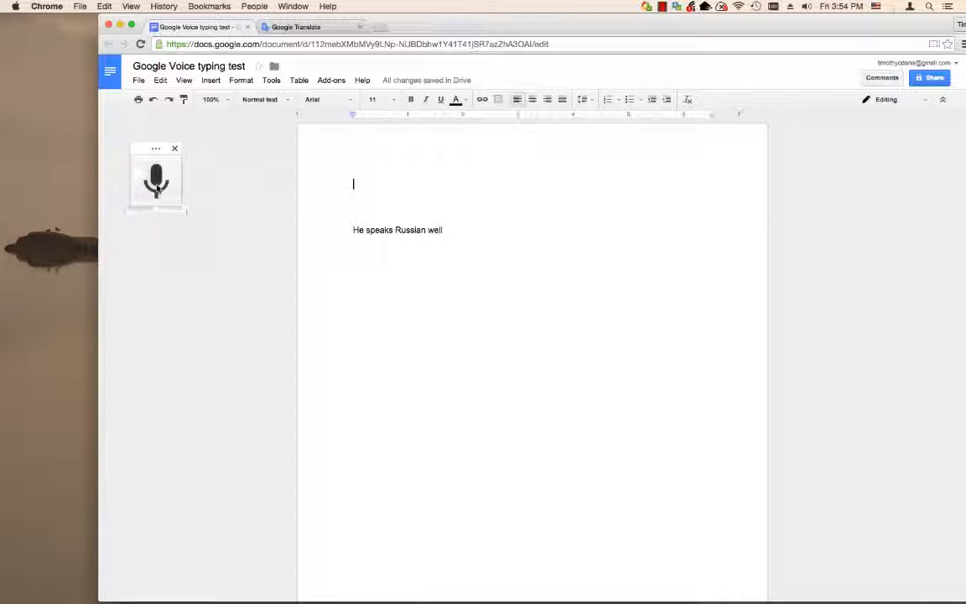
Dictate the benefits paragraph (finger break, hard-to-spell words, multitasking) ending 'This is a great feature in Google Docs'
{"action": "left_click", "coordinate": [156, 181]}
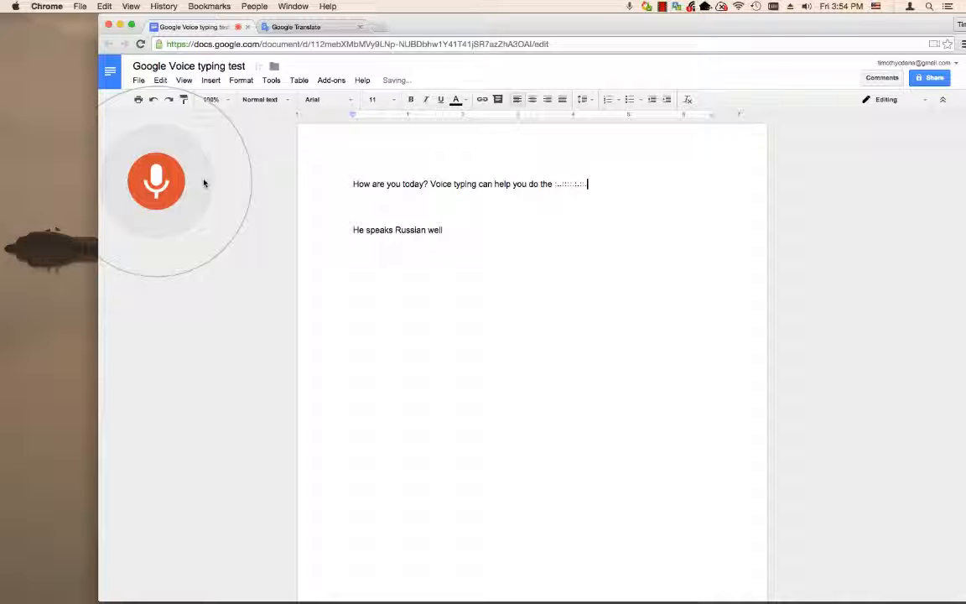
{"action": "type", "text": "following colon one"}
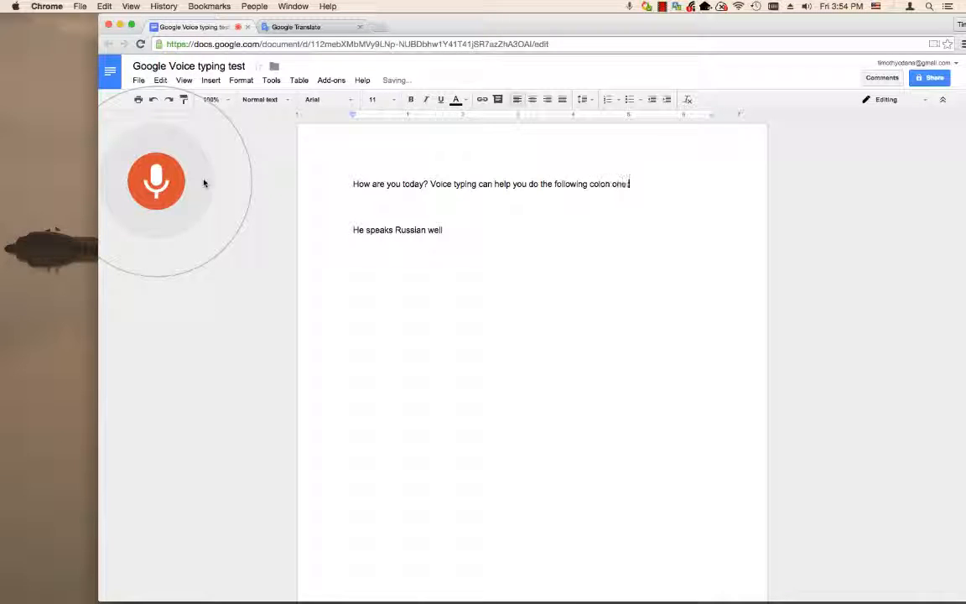
{"action": "type", "text": "Give your fingers a break, too. Quickly commit your thoughts are"}
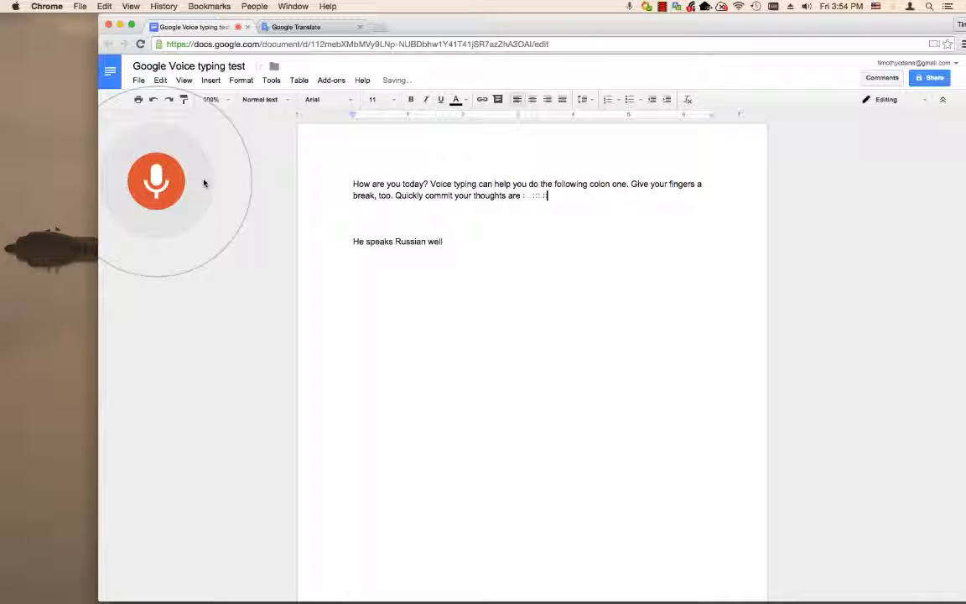
{"action": "type", "text": "writing,"}
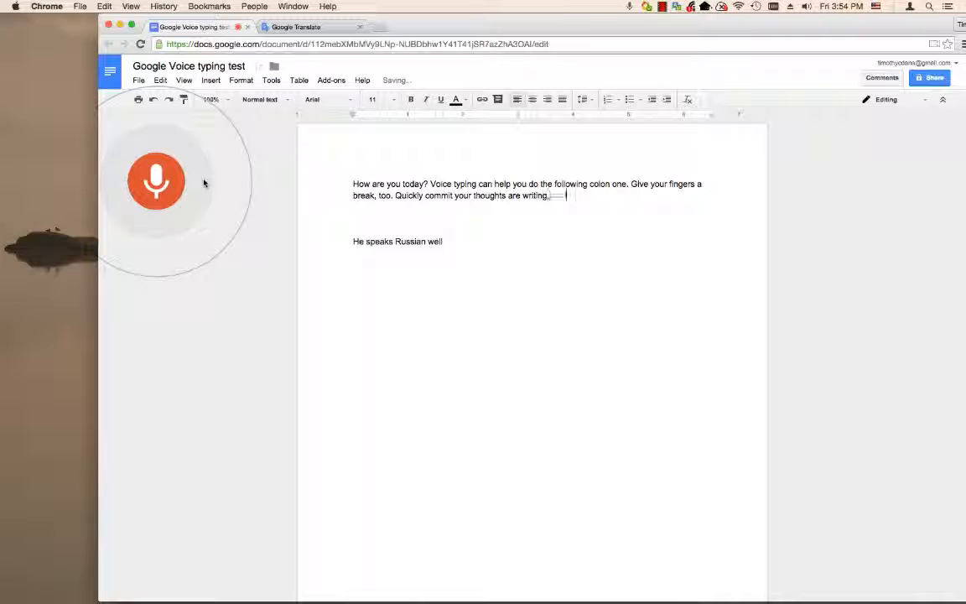
{"action": "type", "text": "& 3."}
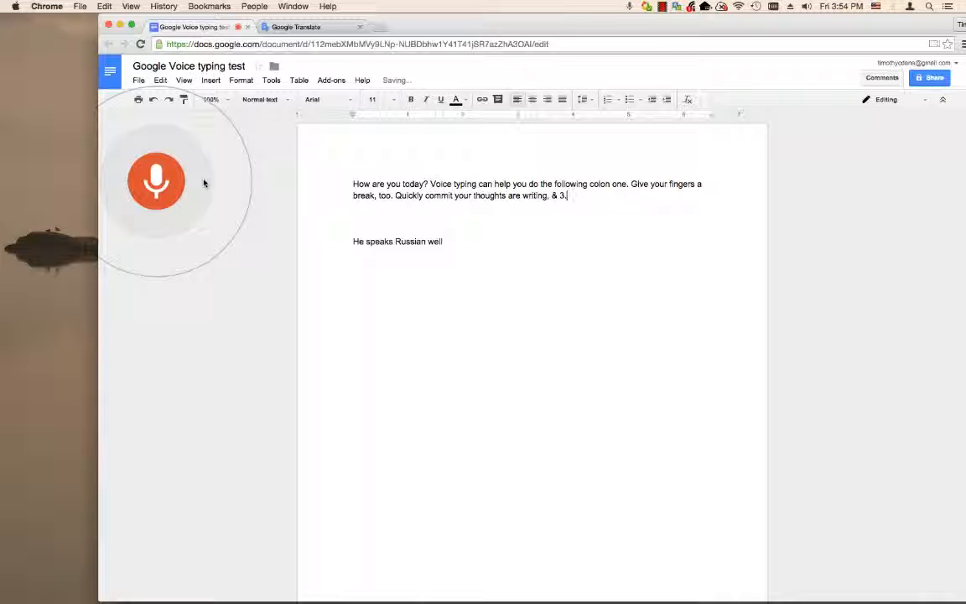
{"action": "type", "text": "Allows us C words that you know how"}
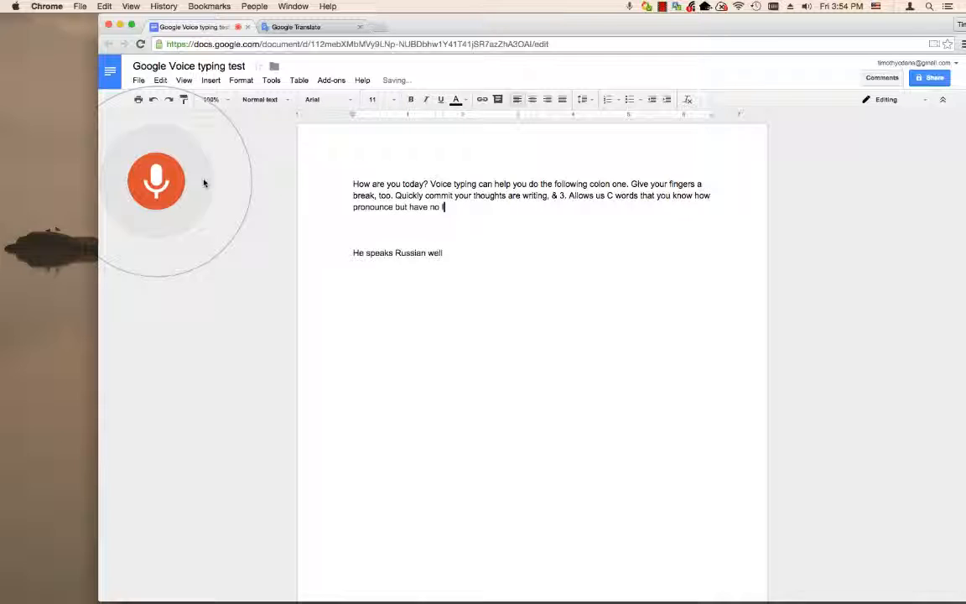
{"action": "type", "text": "idea how to spell."}
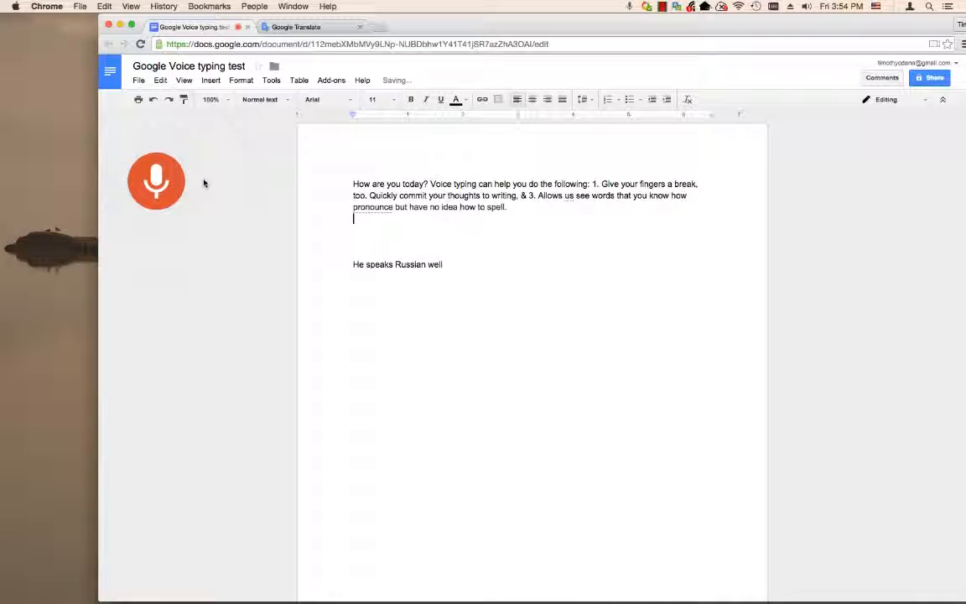
{"action": "type", "text": "Also may help help with"}
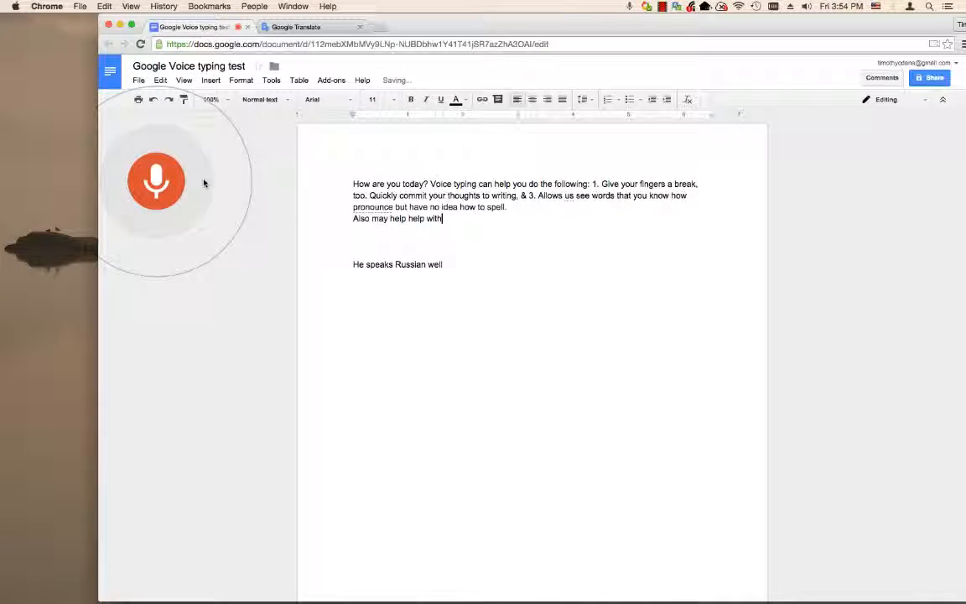
{"action": "type", "text": "multitasking."}
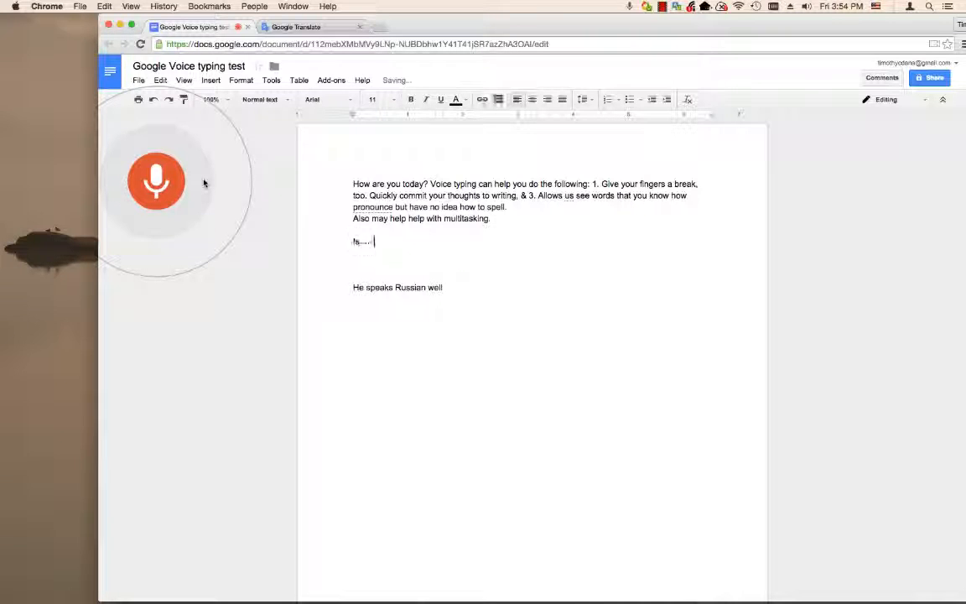
{"action": "type", "text": "Is a great feature in Google Docs"}
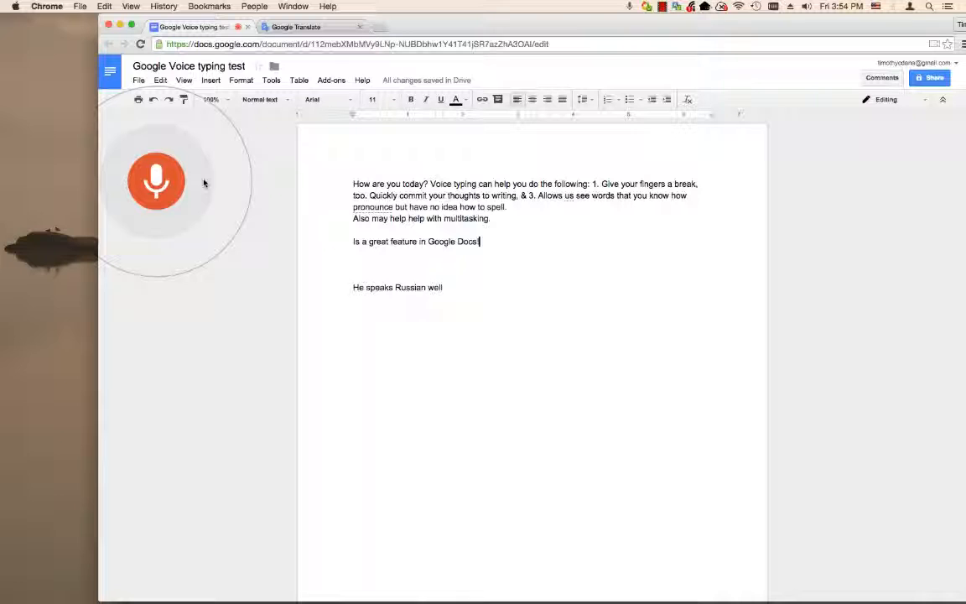
{"action": "type", "text": "This is a great feature in Google Docs"}
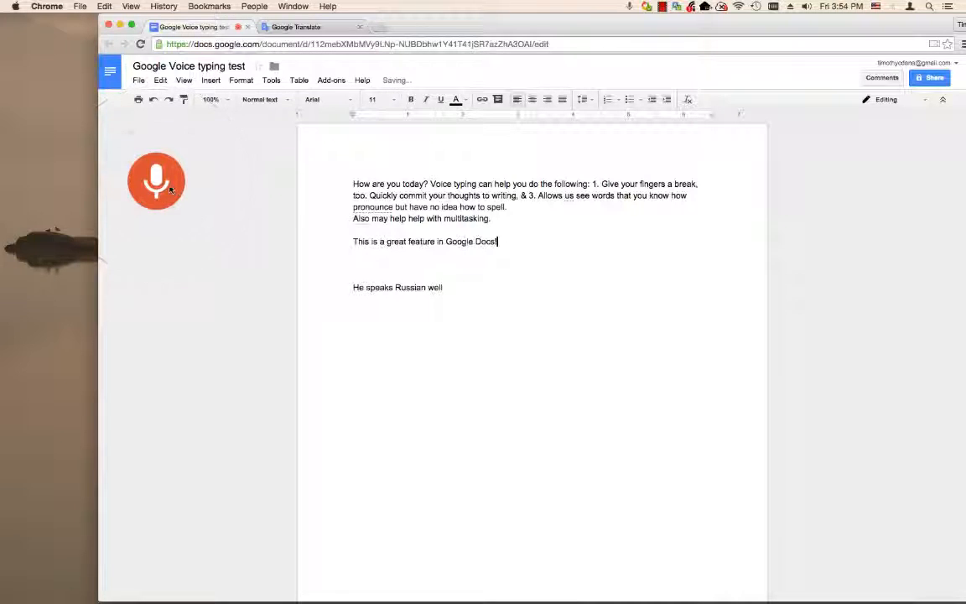
{"action": "left_click", "coordinate": [156, 181]}
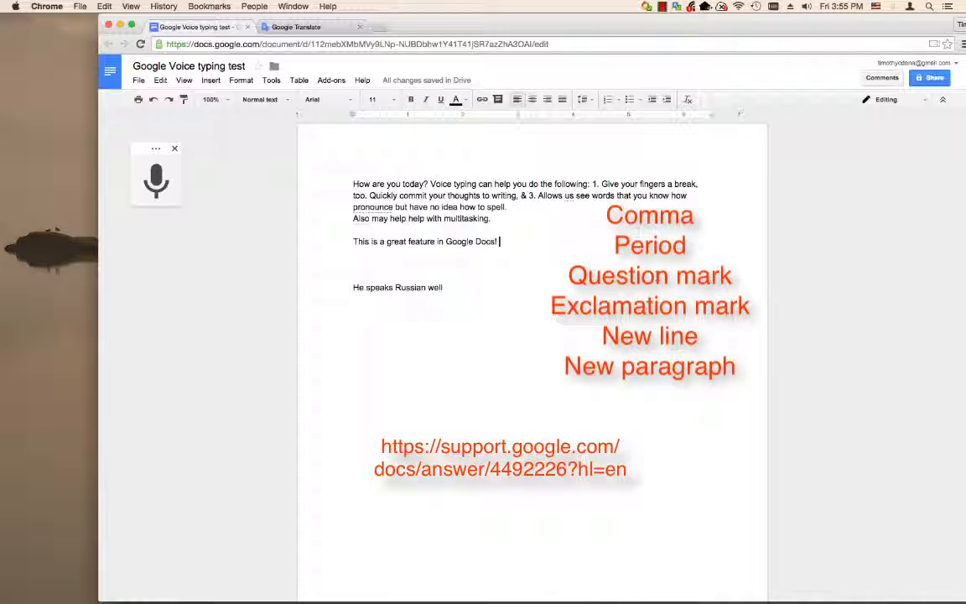
{"action": "mouse_move", "coordinate": [470, 342]}
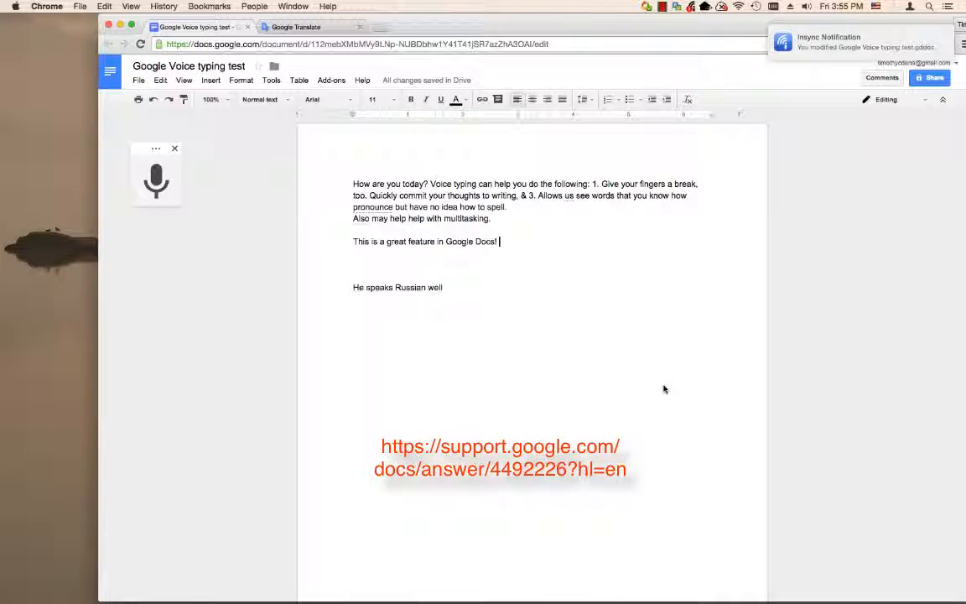
{"action": "mouse_move", "coordinate": [637, 456]}
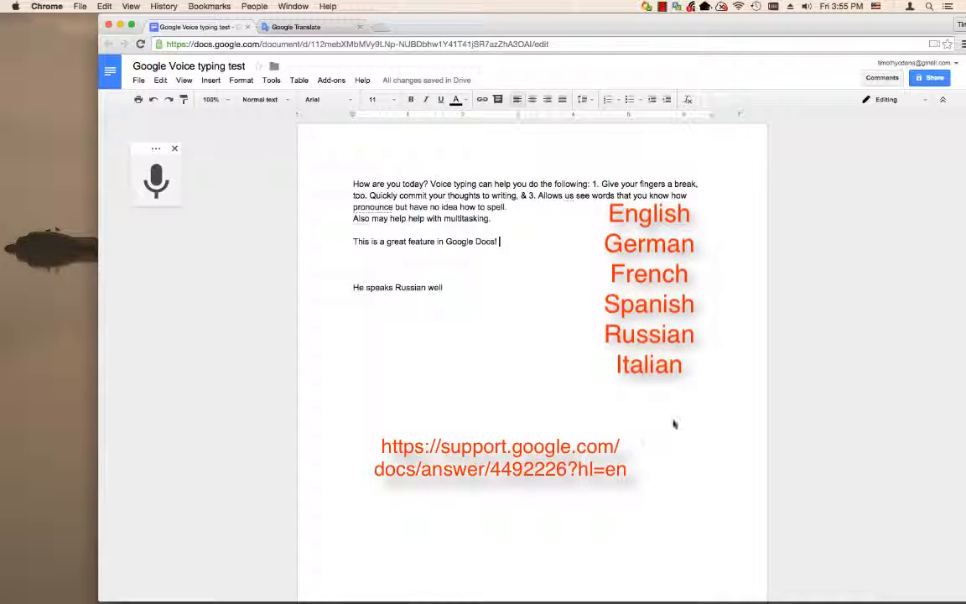
{"action": "mouse_move", "coordinate": [703, 443]}
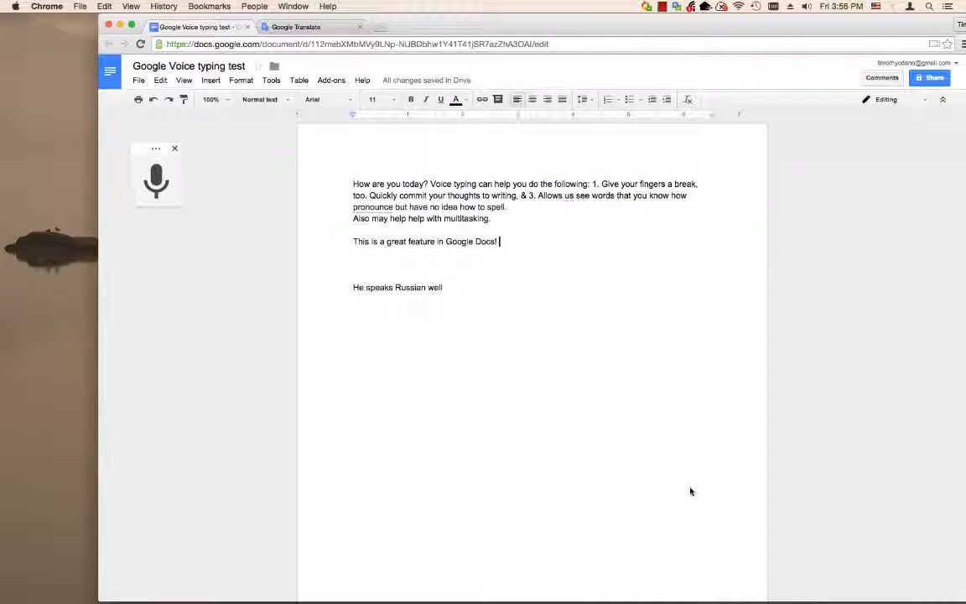
{"action": "mouse_move", "coordinate": [684, 490]}
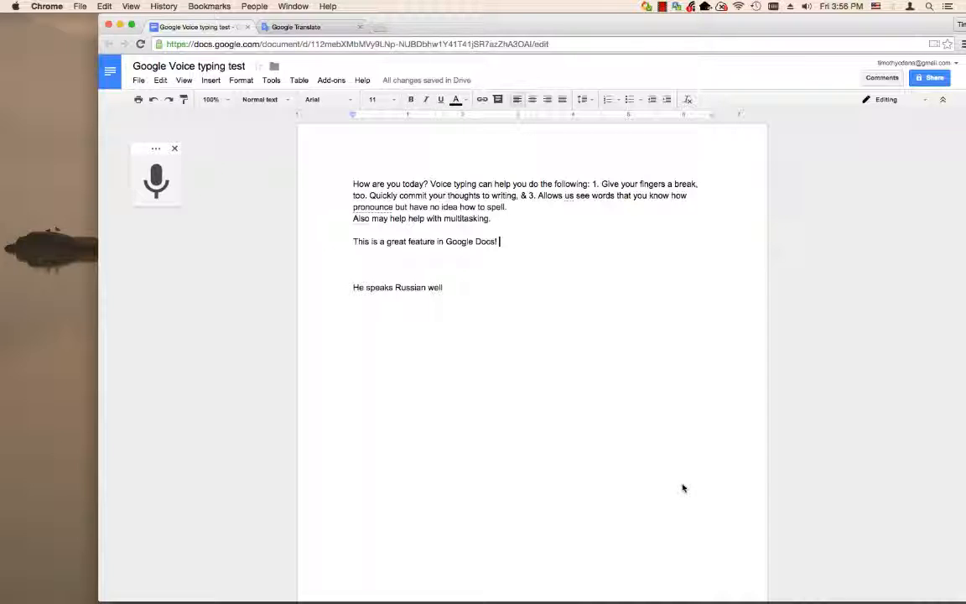
{"action": "mouse_move", "coordinate": [632, 478]}
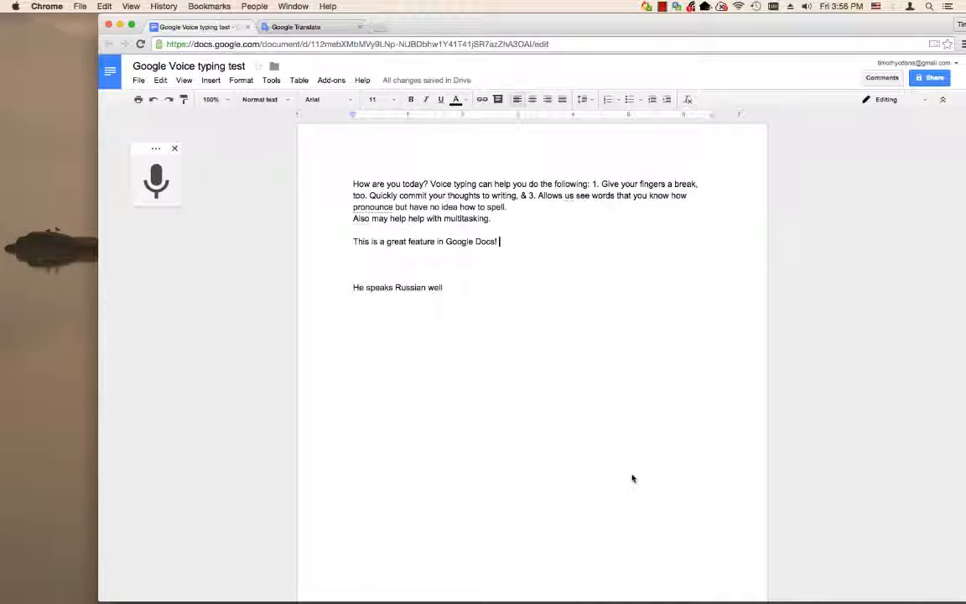
{"action": "mouse_move", "coordinate": [574, 429]}
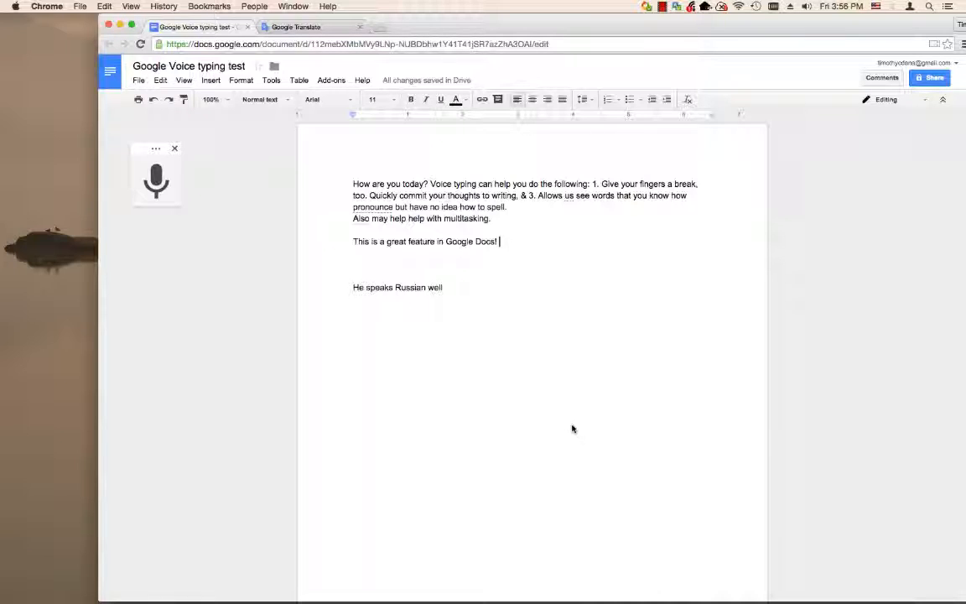
{"action": "mouse_move", "coordinate": [484, 430]}
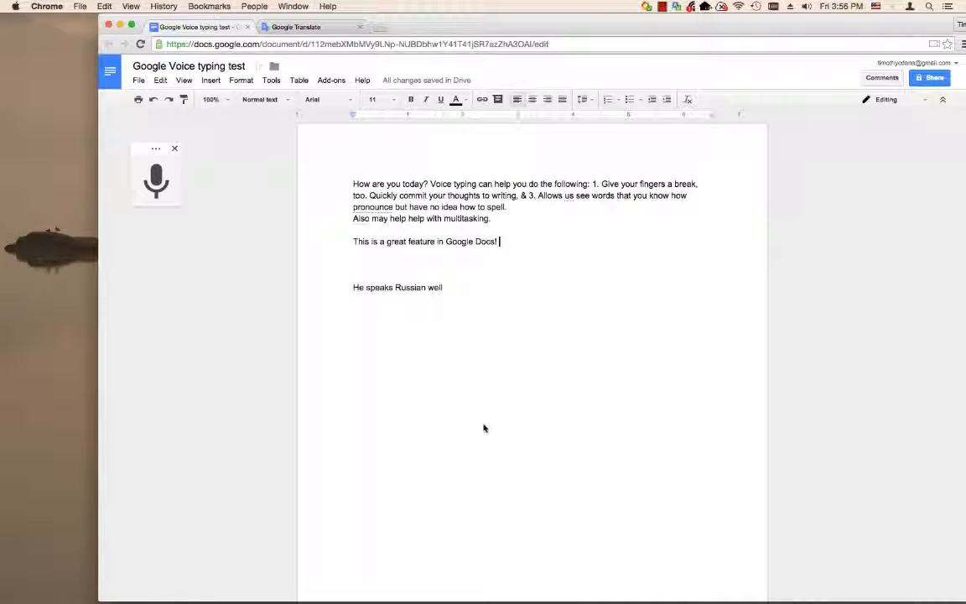
{"action": "mouse_move", "coordinate": [411, 295]}
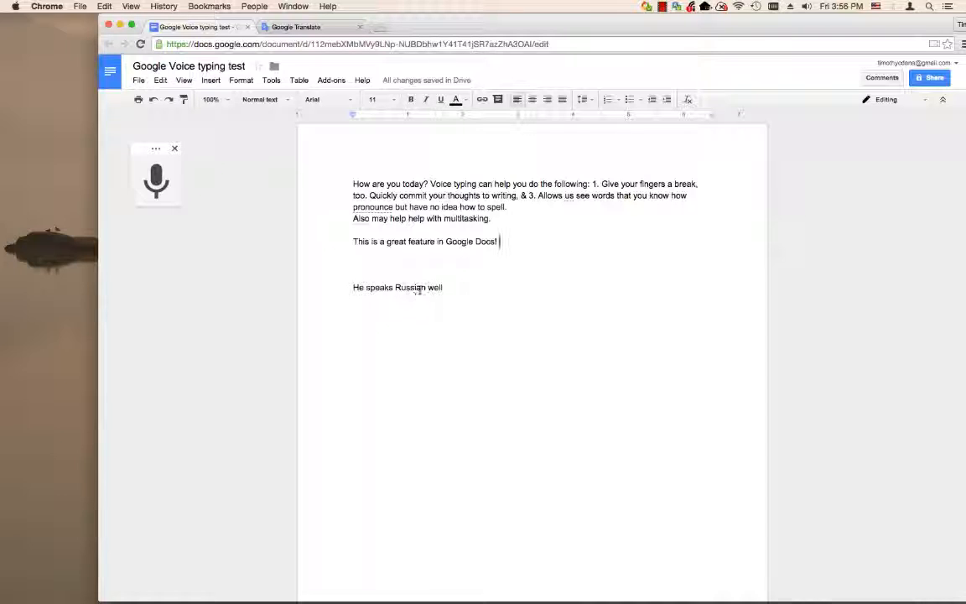
Place the cursor after 'He speaks Russian well' and start a new line
{"action": "left_click", "coordinate": [446, 287]}
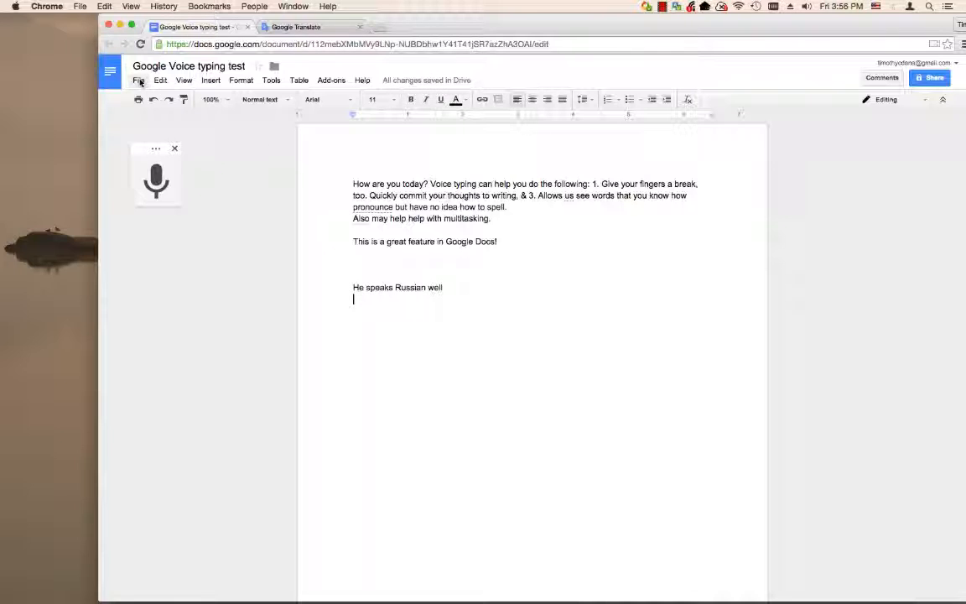
Change the document language to Russian via File > Language
{"action": "left_click", "coordinate": [137, 81]}
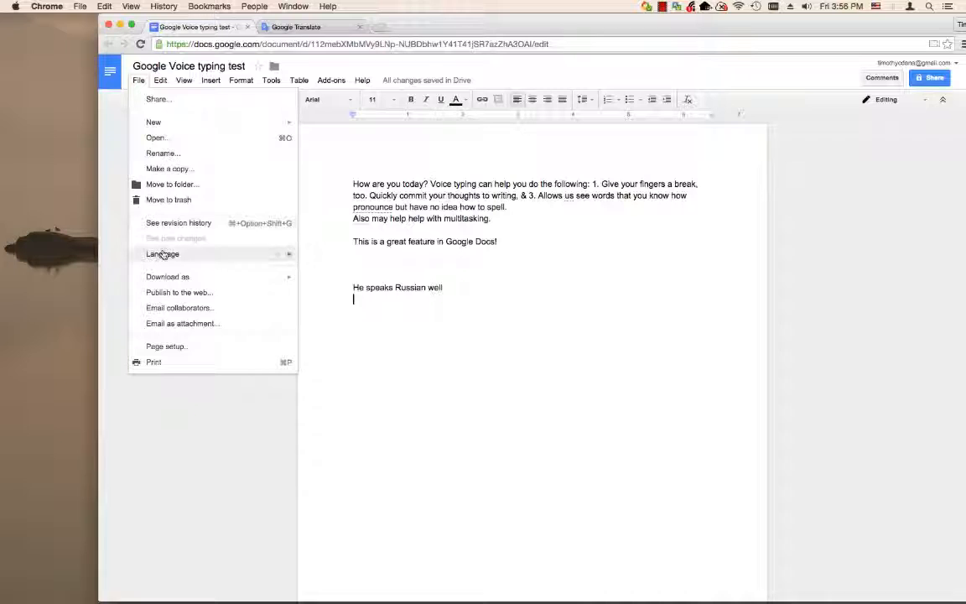
{"action": "left_click", "coordinate": [163, 253]}
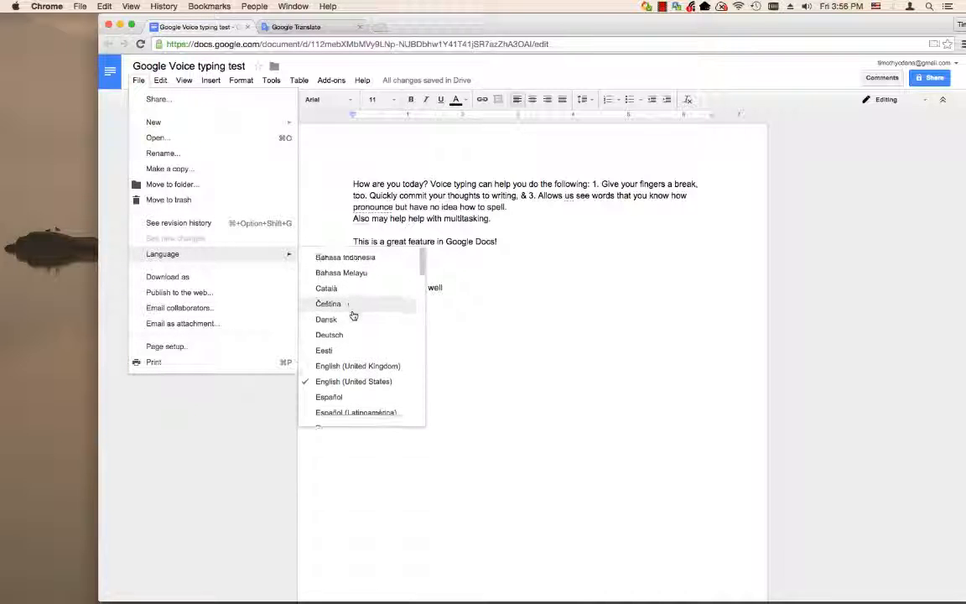
{"action": "scroll", "scroll_direction": "down", "scroll_amount": 3}
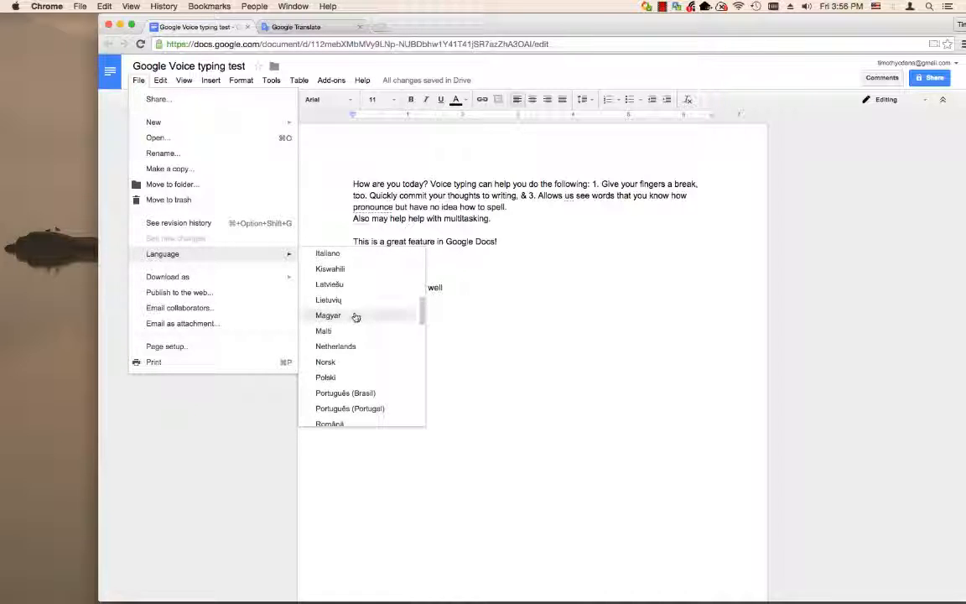
{"action": "scroll", "scroll_direction": "down", "scroll_amount": 3}
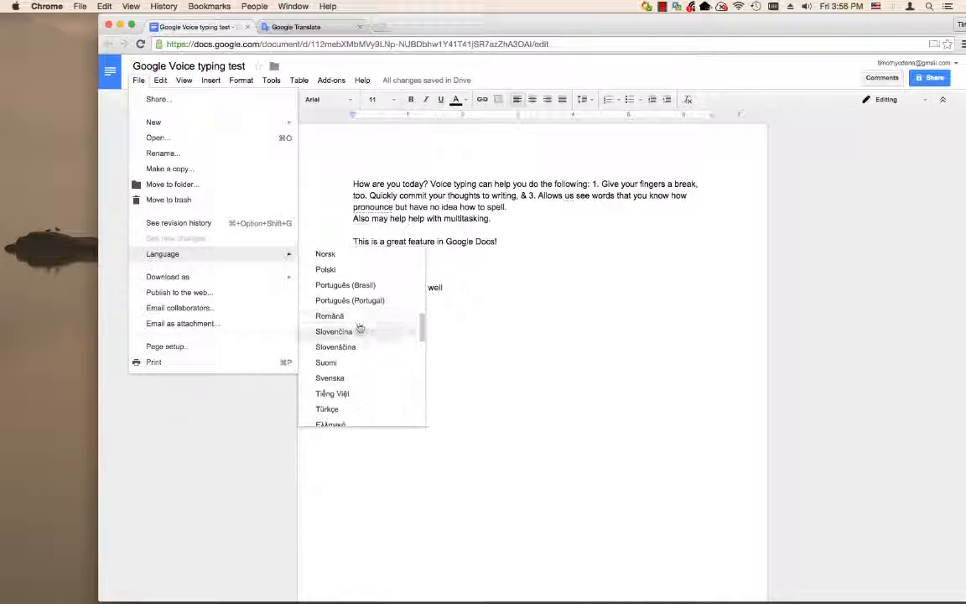
{"action": "scroll", "scroll_direction": "down", "scroll_amount": 3}
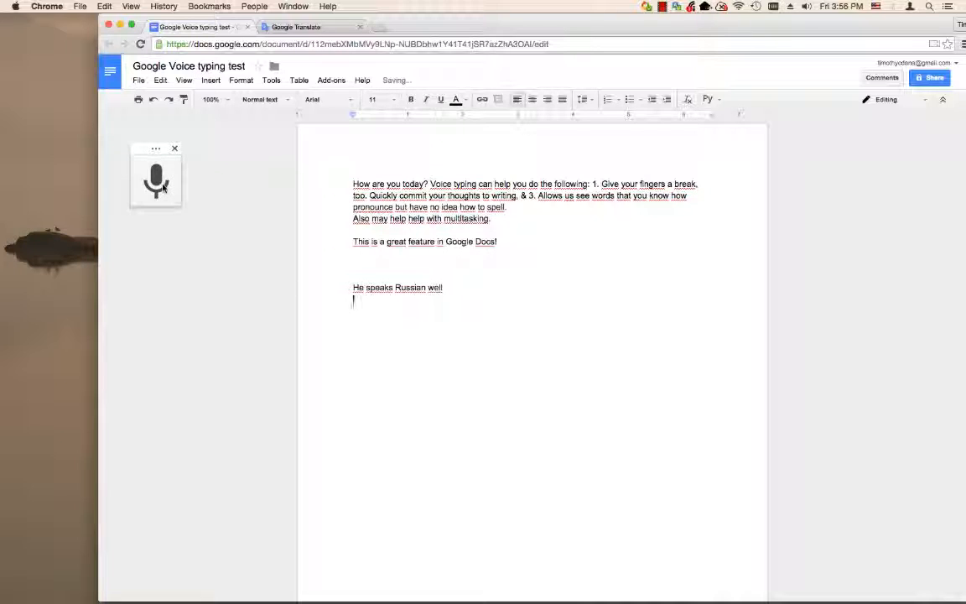
Dictate the Russian sentence 'Он говорит по русски хорошо' below the English one
{"action": "left_click", "coordinate": [156, 182]}
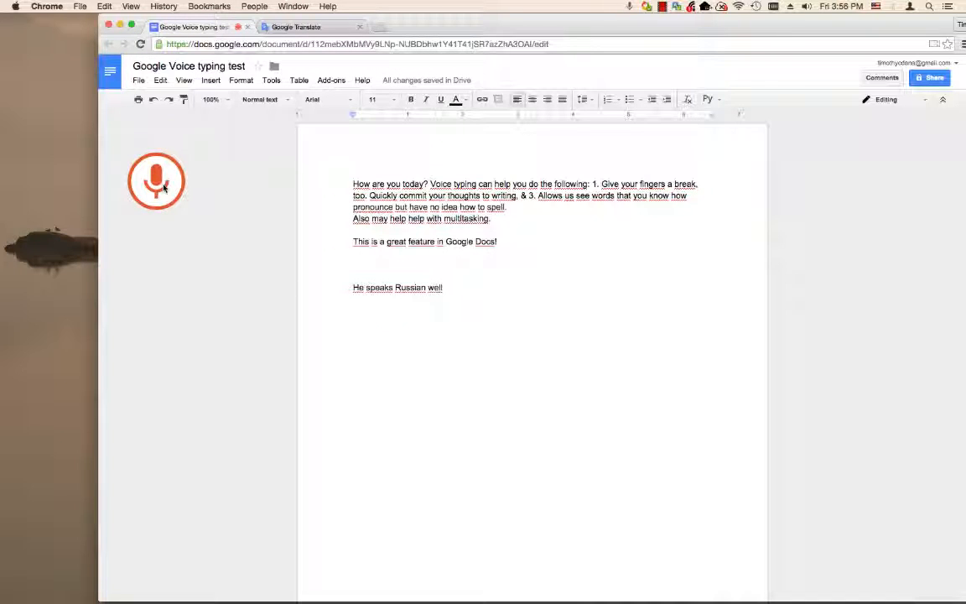
{"action": "left_click", "coordinate": [156, 181]}
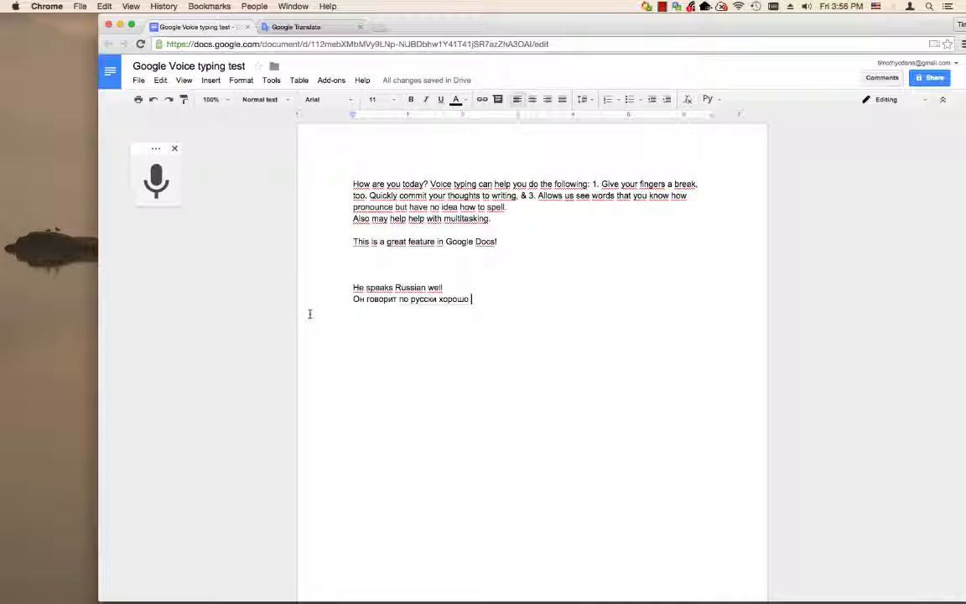
{"action": "mouse_move", "coordinate": [346, 314]}
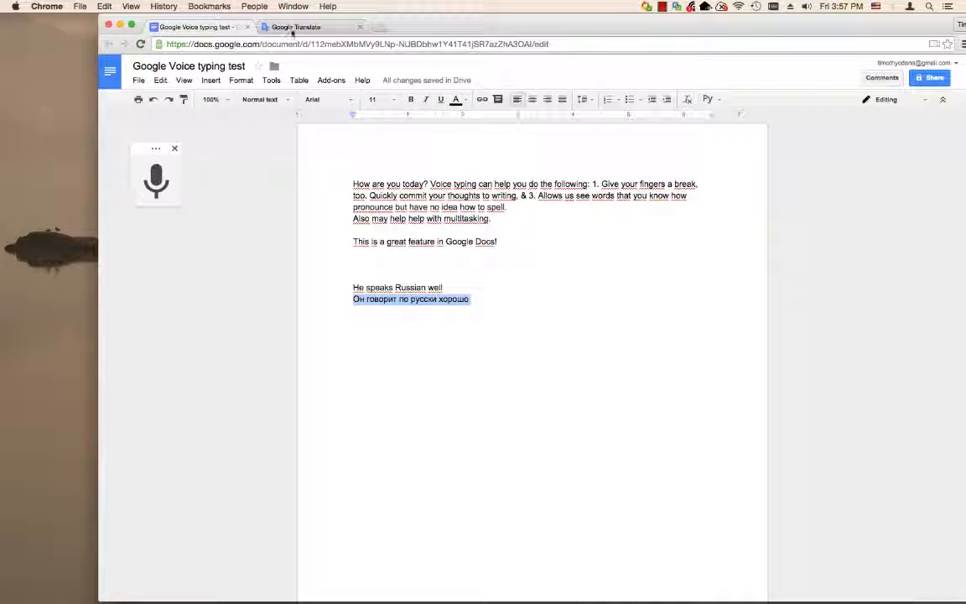
Verify in Google Translate that 'Он говорит по русски хорошо' gives 'He speaks Russian well', then return to Docs
{"action": "left_click", "coordinate": [295, 27]}
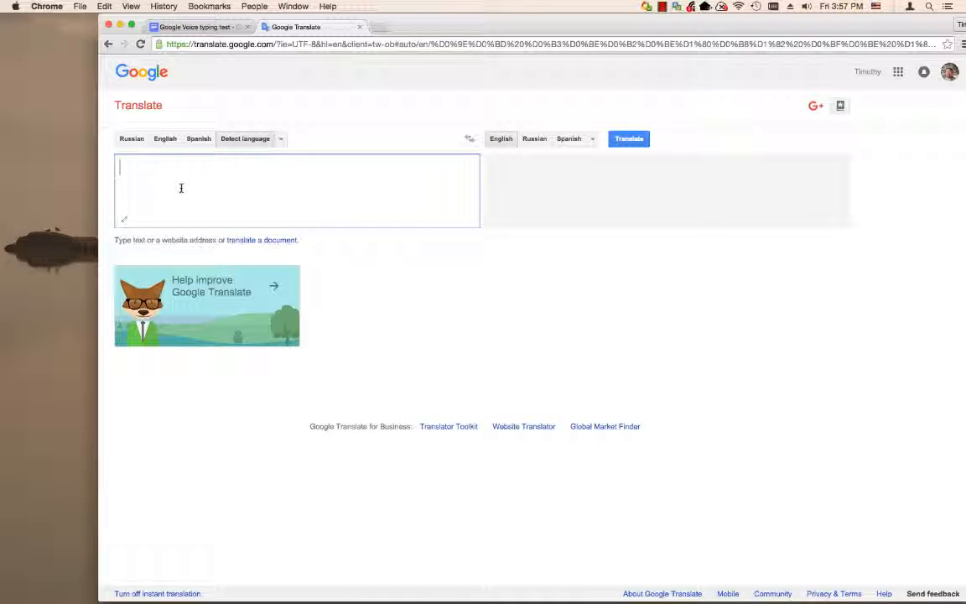
{"action": "type", "text": "Он говорит по русски хорошо"}
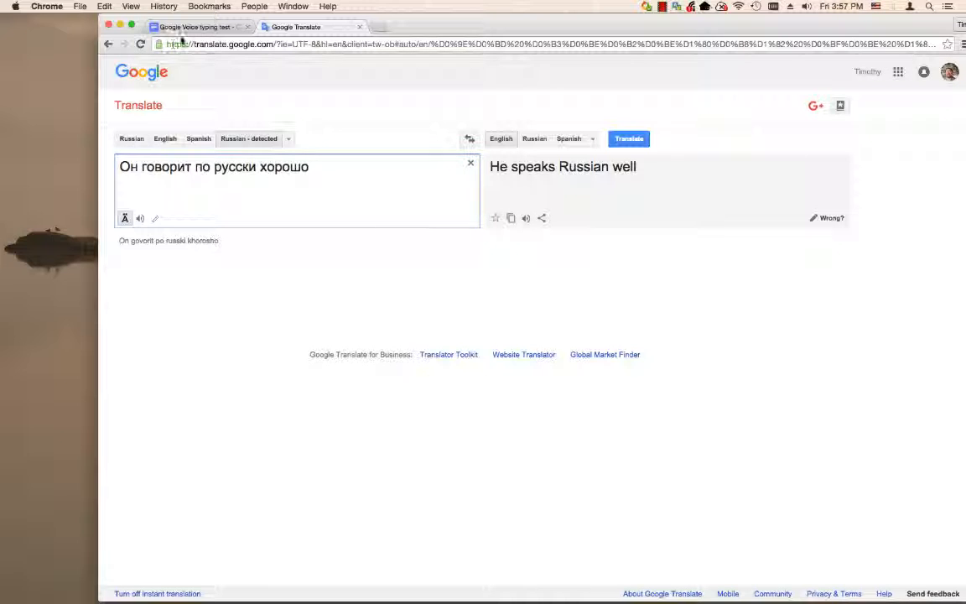
{"action": "left_click", "coordinate": [195, 27]}
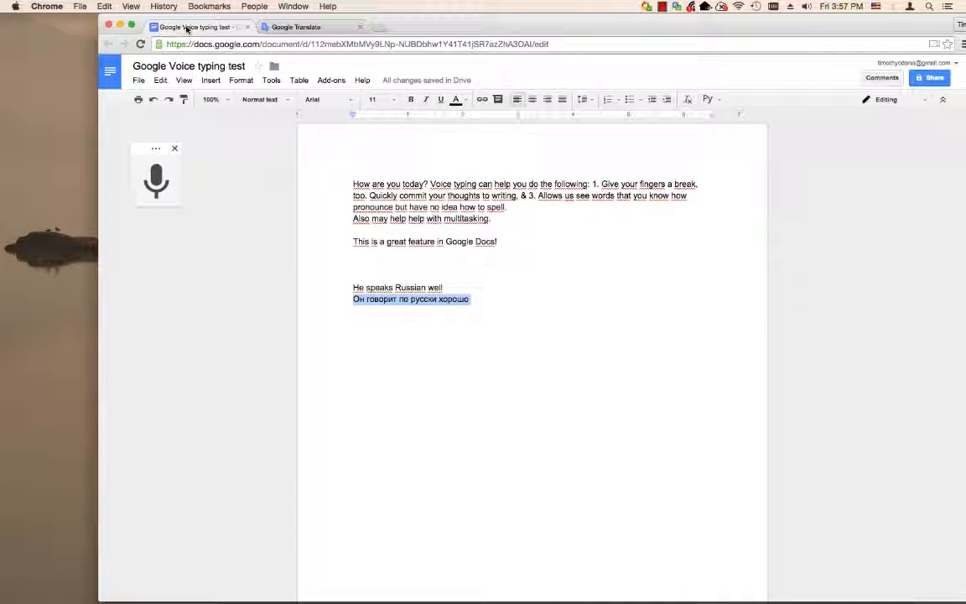